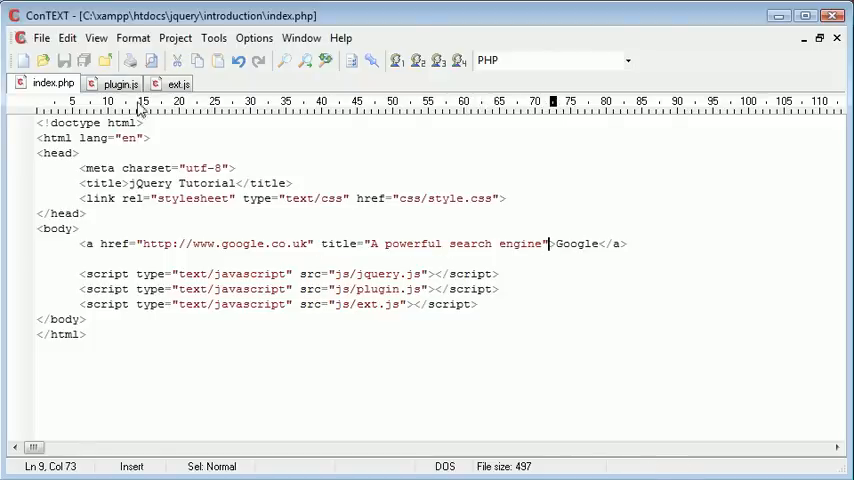
Review the Google link's title and href attributes in index.php
left_click(178, 84)
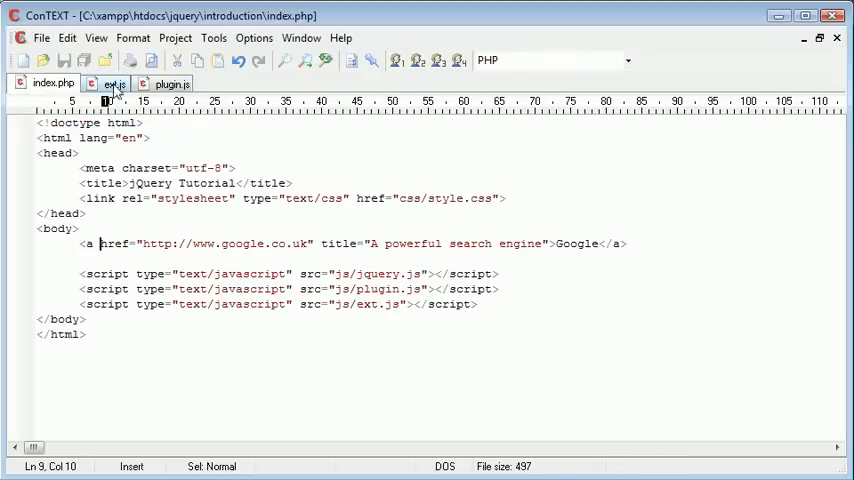
left_click(112, 84)
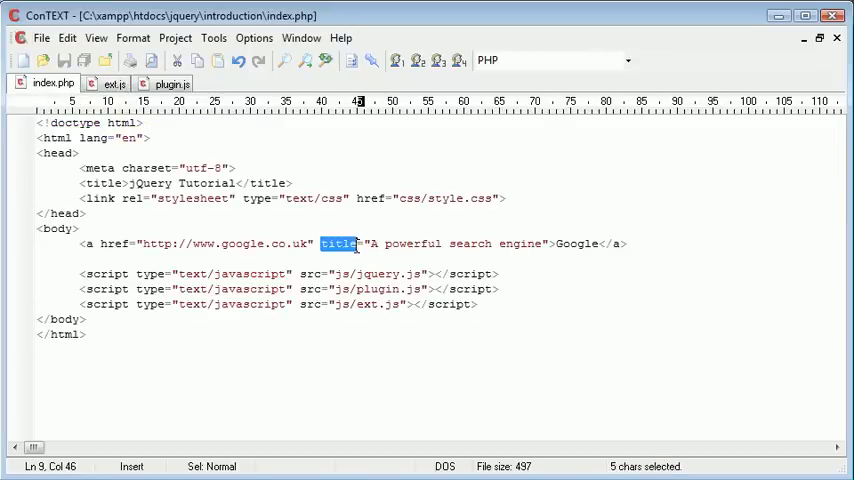
left_click(112, 84)
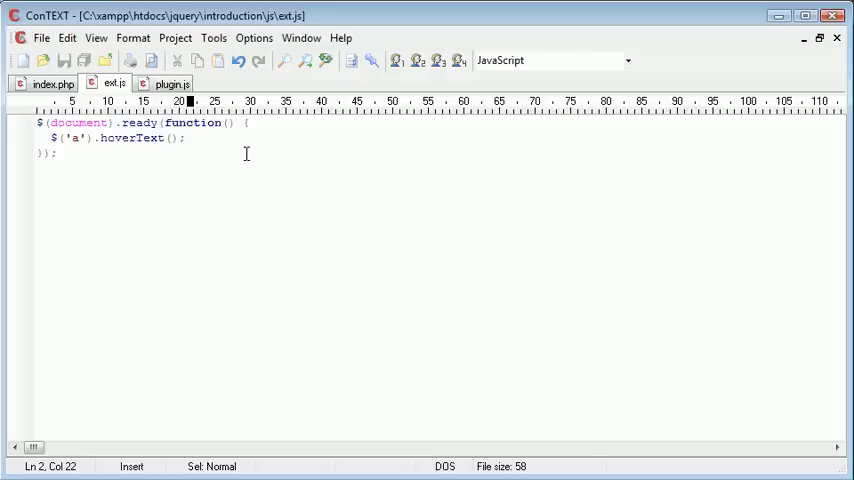
Inspect the hoverText() call in ext.js, then return to index.php
left_click_drag(100, 138, 186, 138)
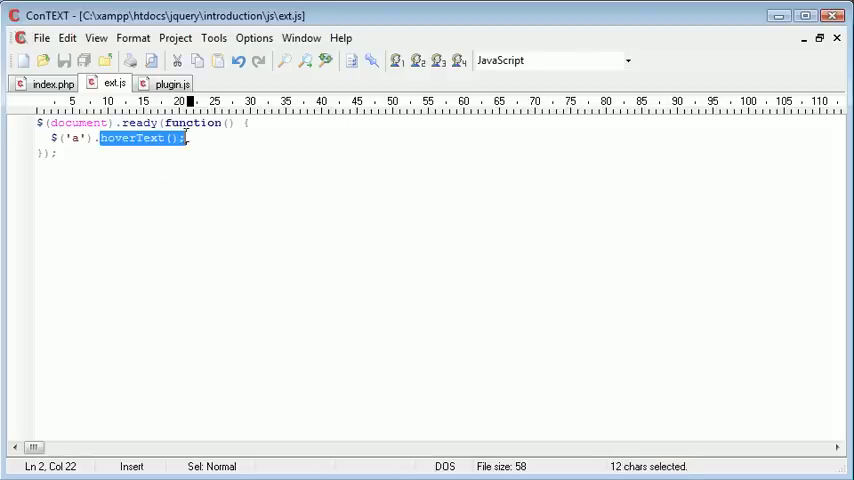
left_click(140, 138)
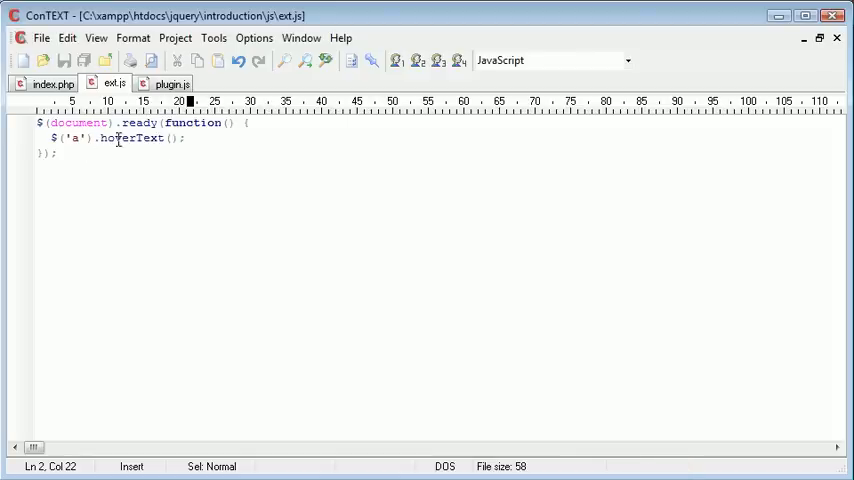
double_click(130, 138)
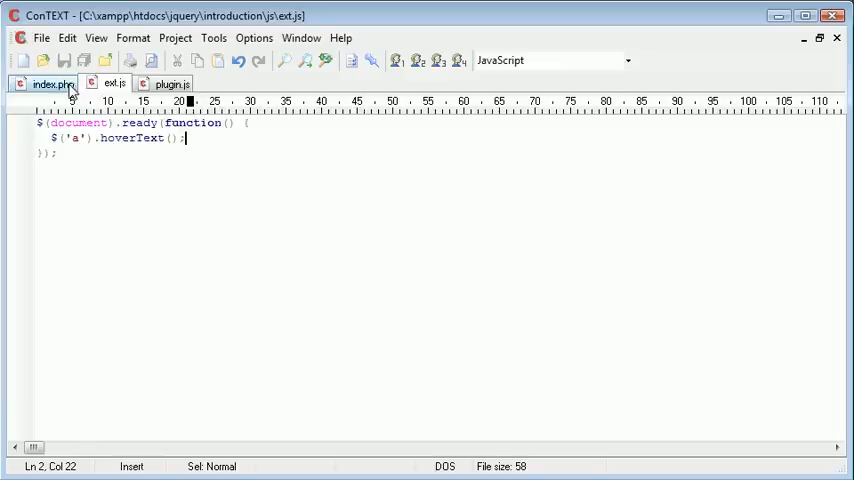
left_click(52, 84)
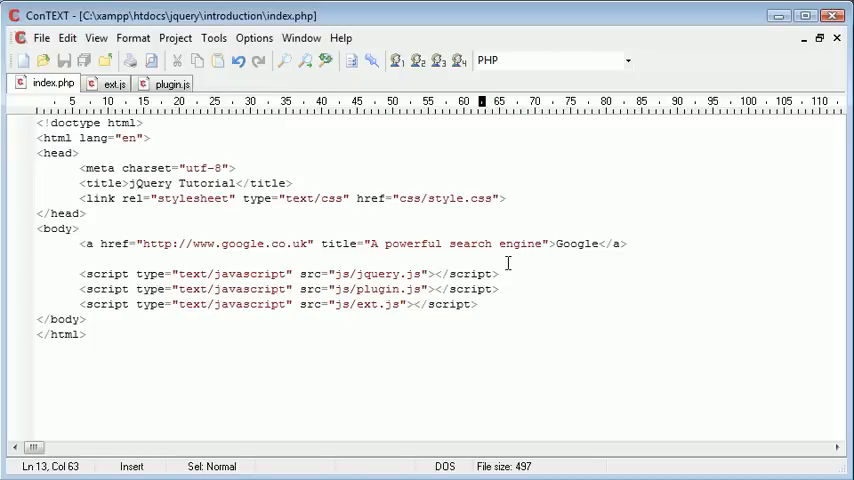
mouse_move(340, 332)
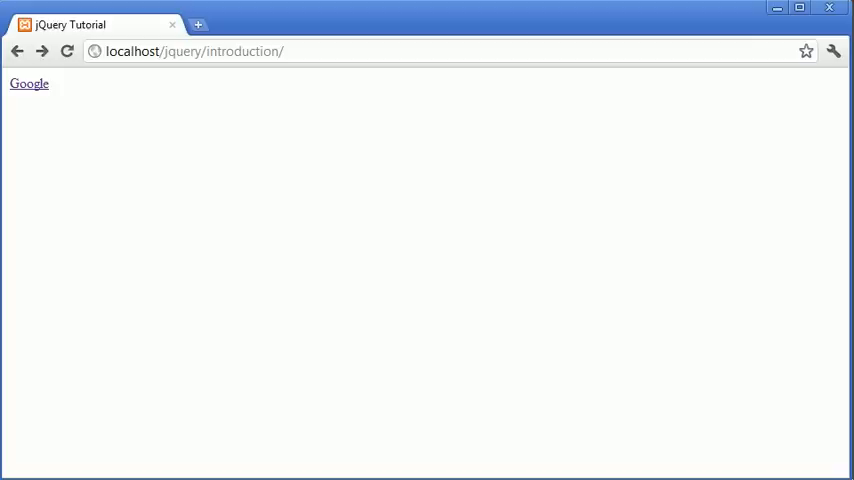
mouse_move(30, 84)
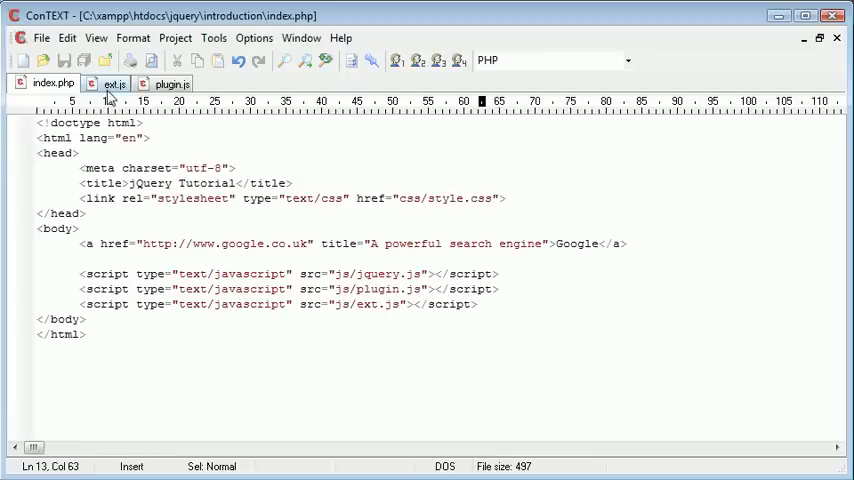
Replace the link title 'A powerful search engine' with 'Google' in index.php
left_click_drag(370, 244, 524, 244)
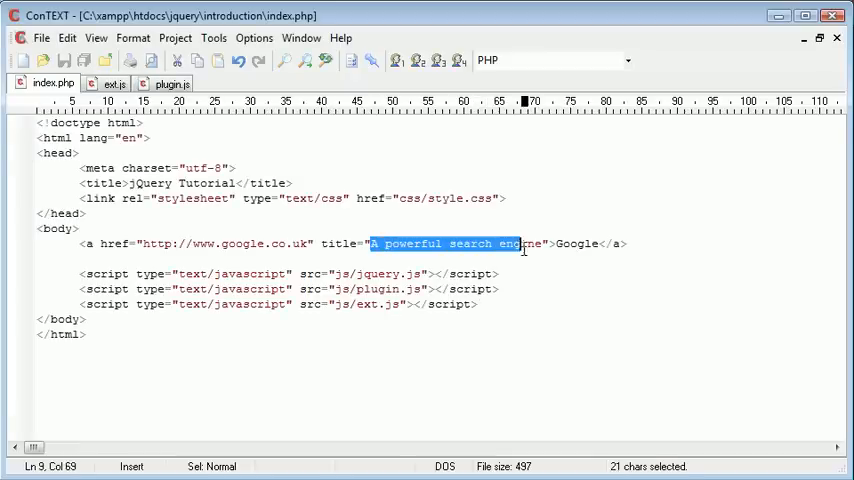
type("Google")
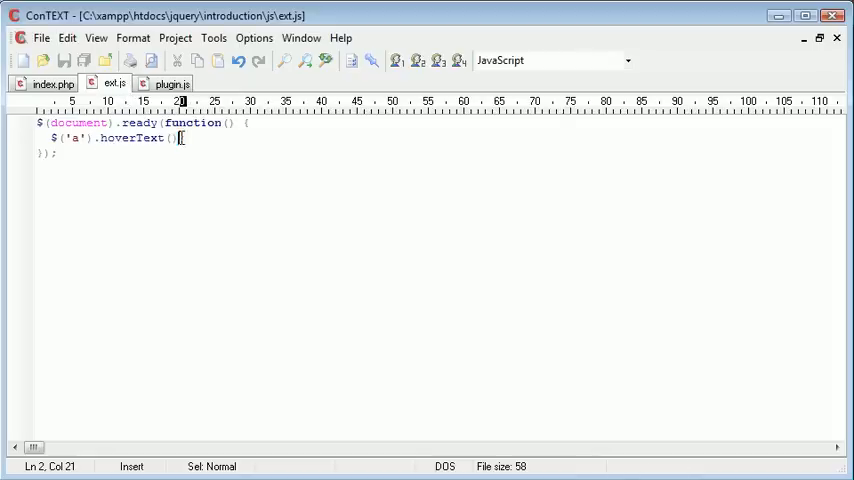
type(";")
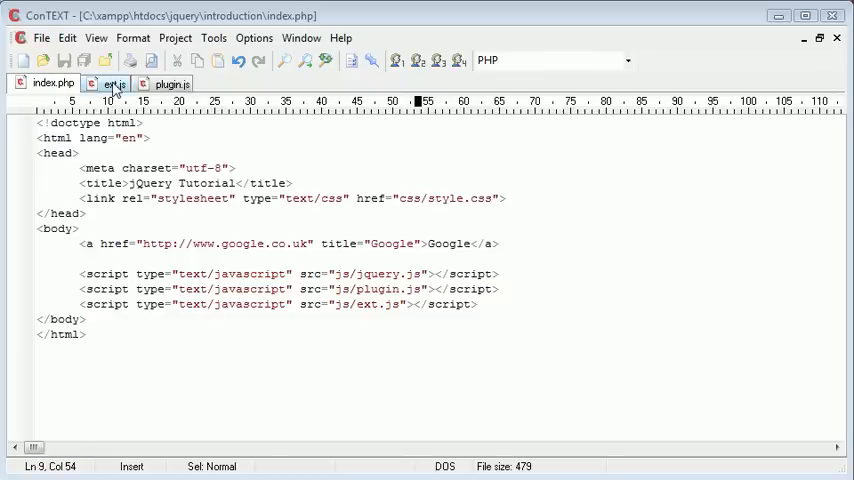
Open css/style.css beside ext.js and plugin.js, then return to index.php
left_click(112, 84)
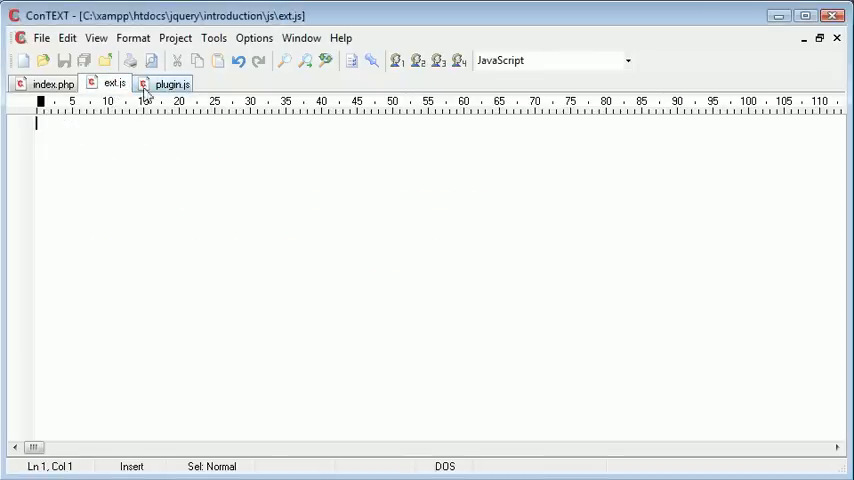
left_click(170, 84)
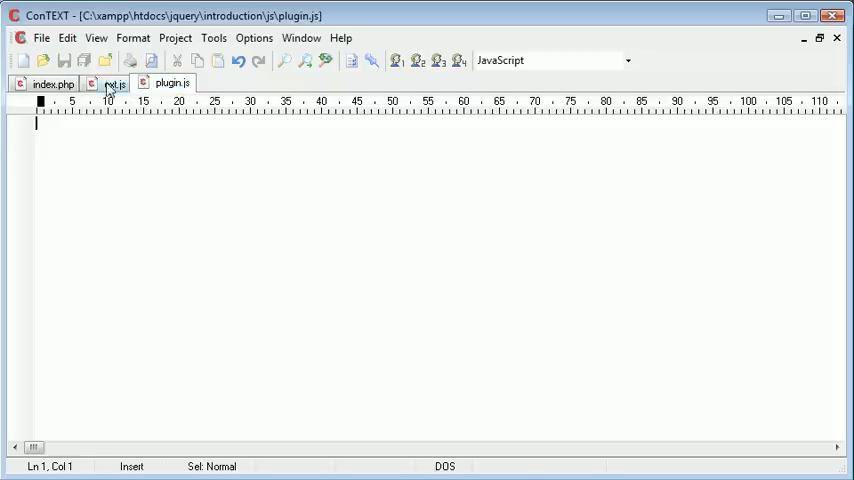
left_click(52, 84)
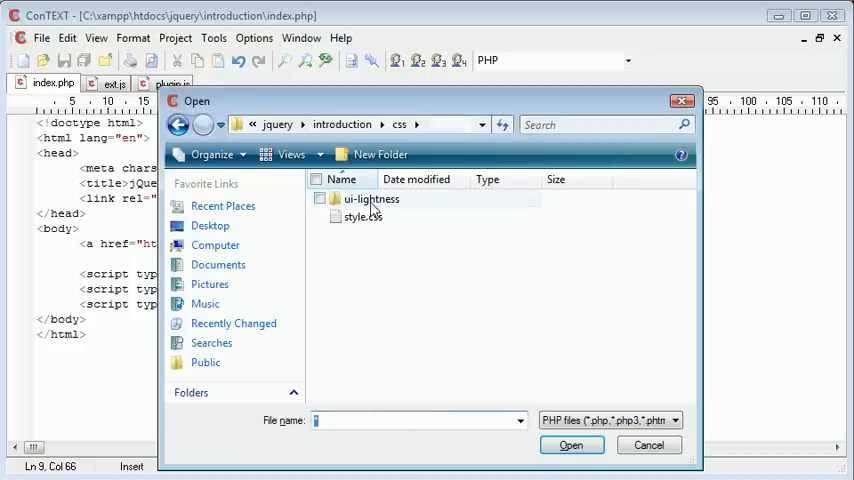
double_click(362, 216)
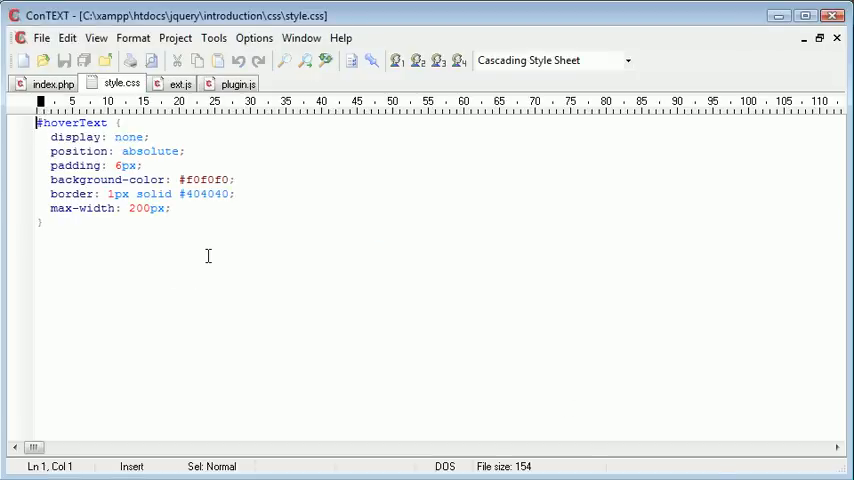
left_click(48, 84)
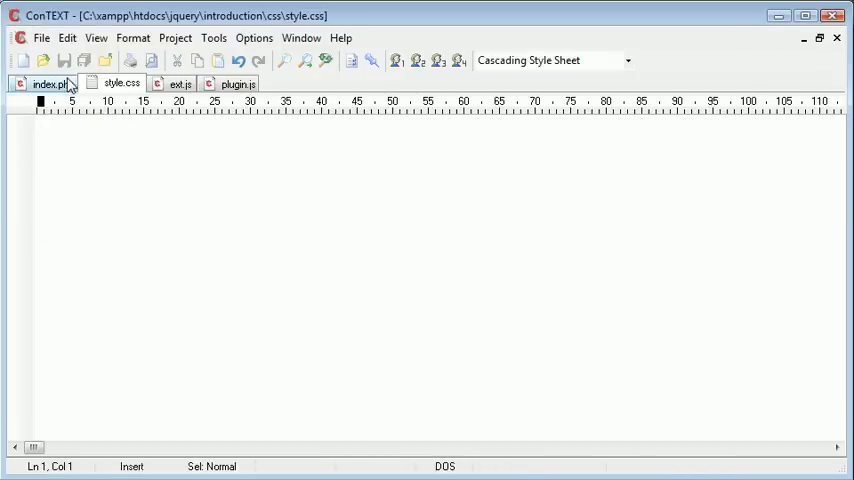
left_click(48, 84)
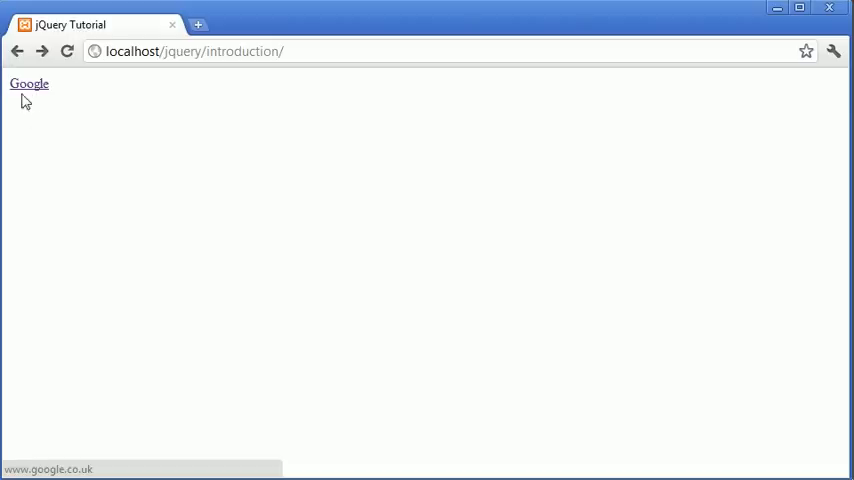
left_click(30, 84)
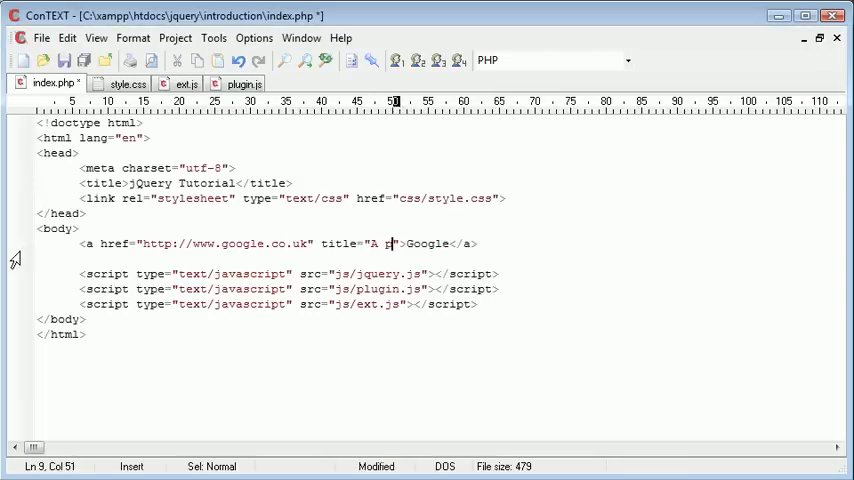
Restore the title 'A powerful search engine' and add an empty <div id="hoverText"> above the link
type("owerful search engine")
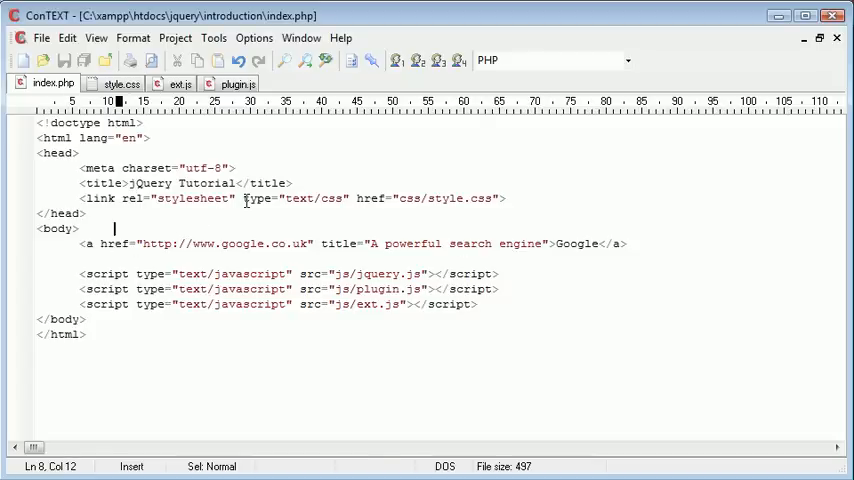
type("<div id=")
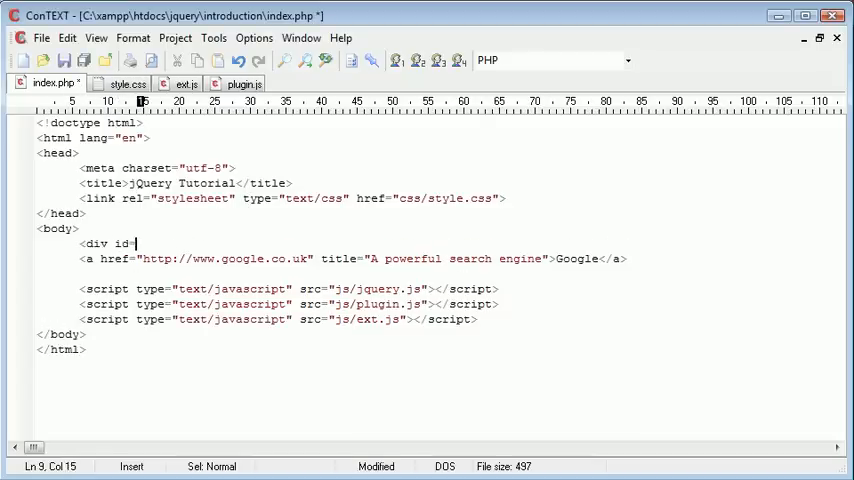
type("\"\".</div>")
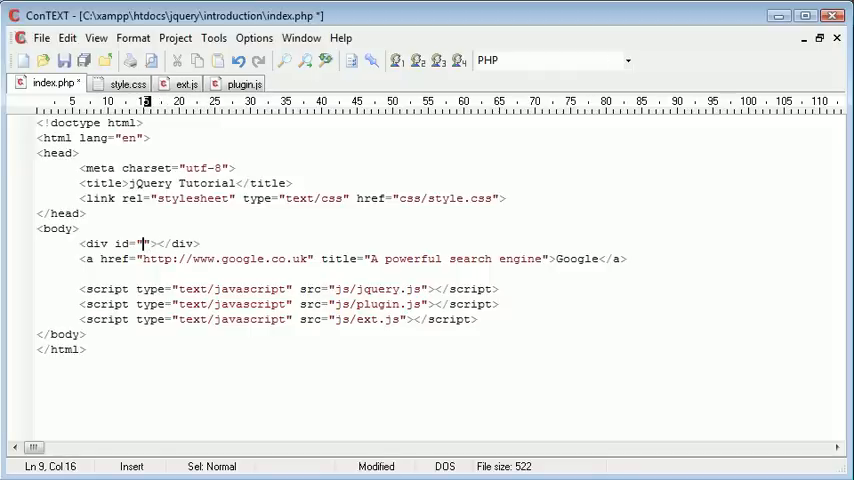
type("hoverText")
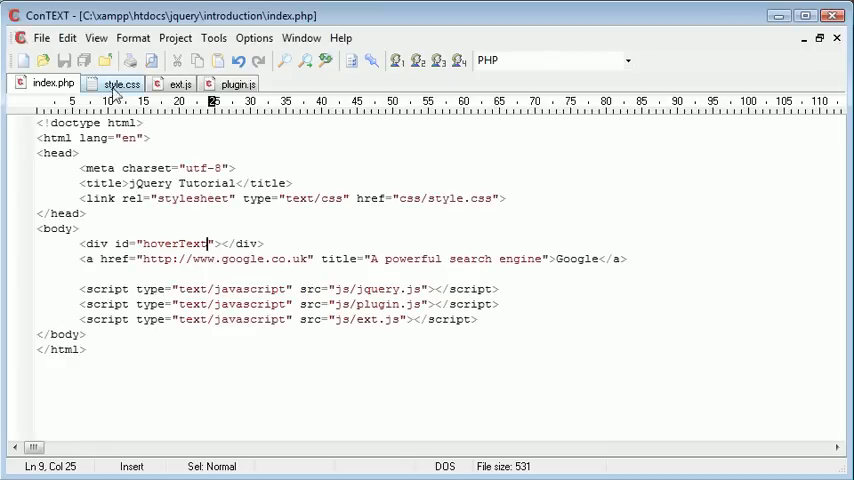
left_click(120, 84)
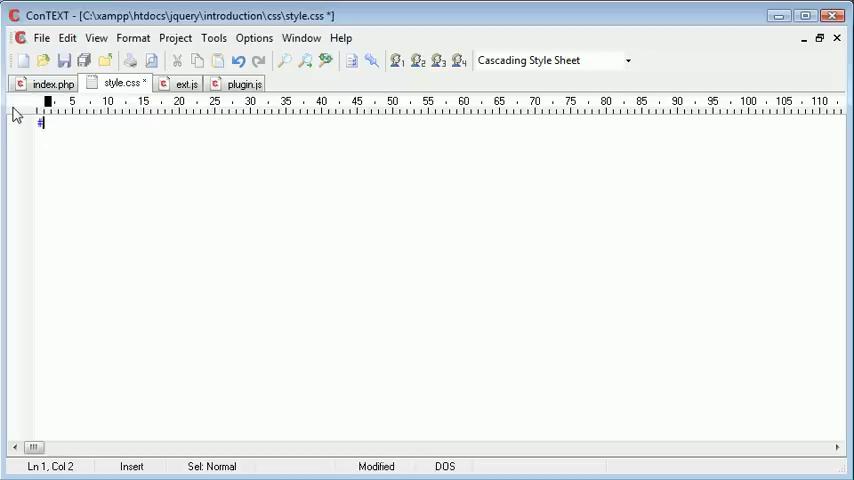
Write a #hoverText rule with position: absolute and a commented-out display: none
type("hoverText {")
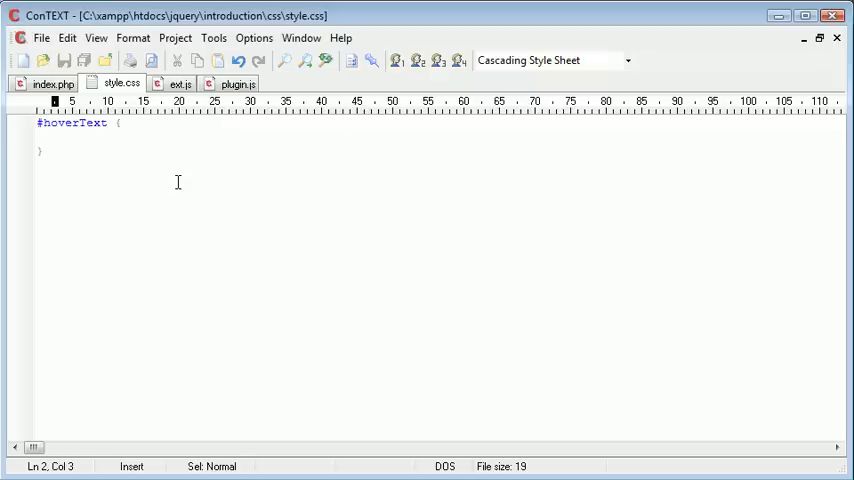
type("position")
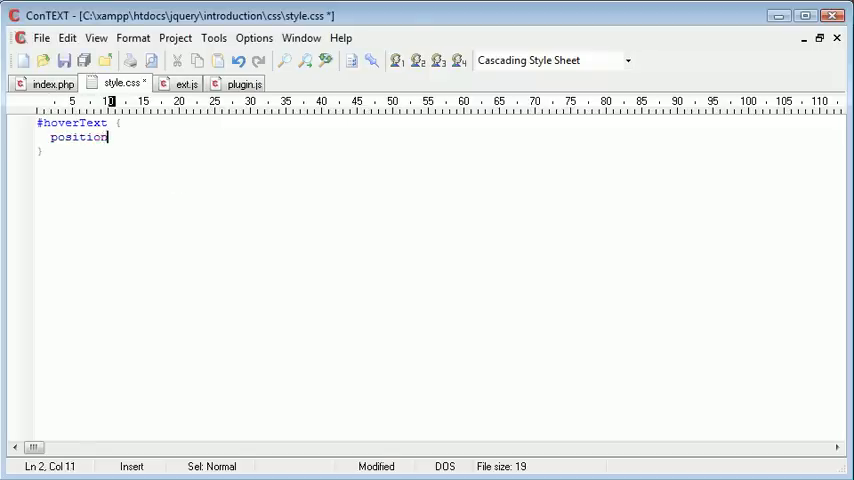
type(": absolute")
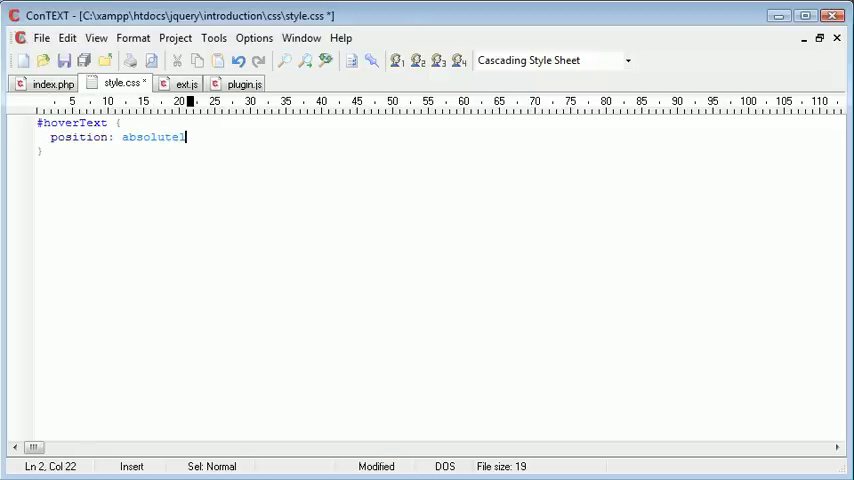
type(";")
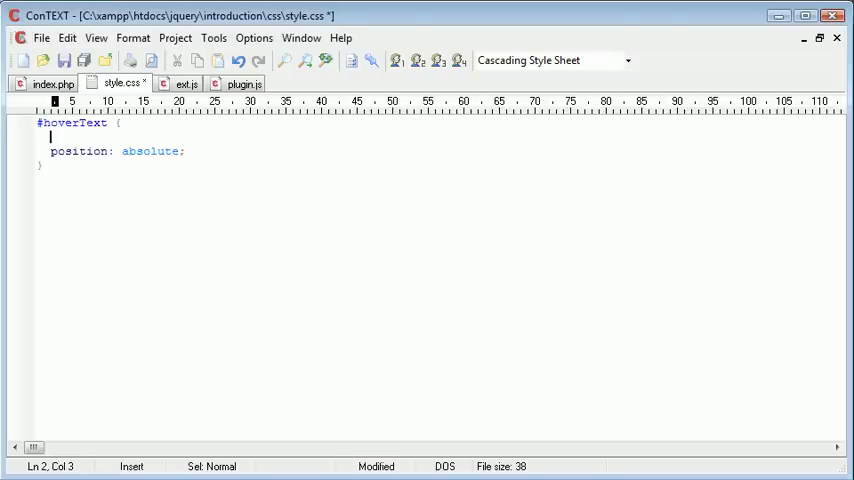
type("display")
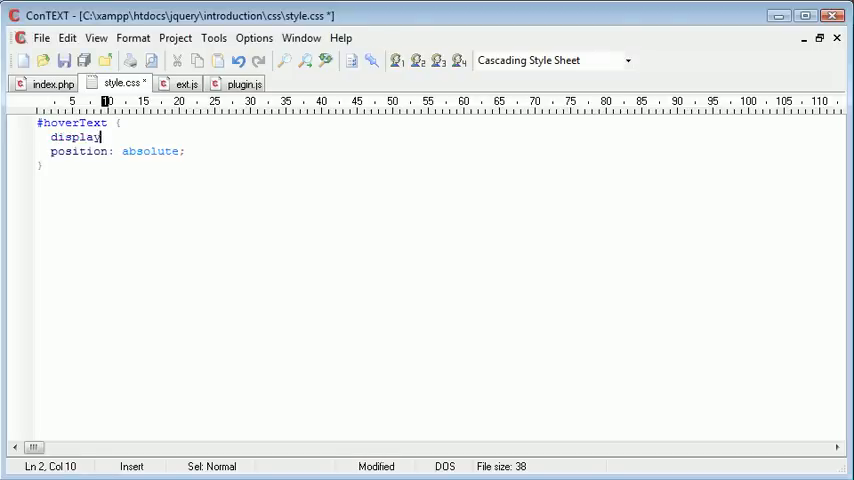
type(": none;")
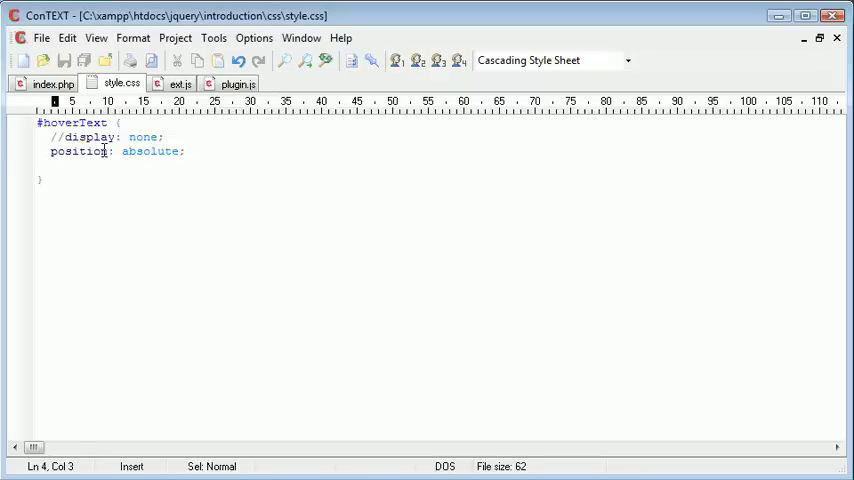
Put the placeholder 'Some text' inside the hoverText div, then return to style.css
left_click(52, 84)
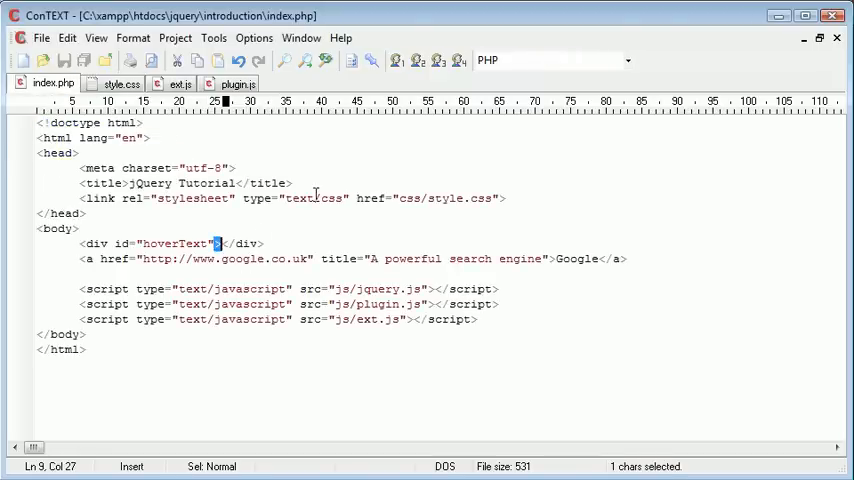
type("Some text")
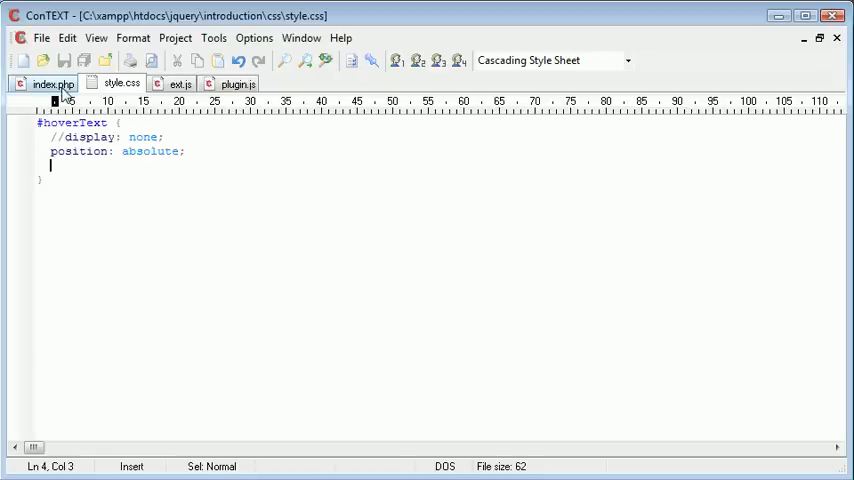
left_click(52, 84)
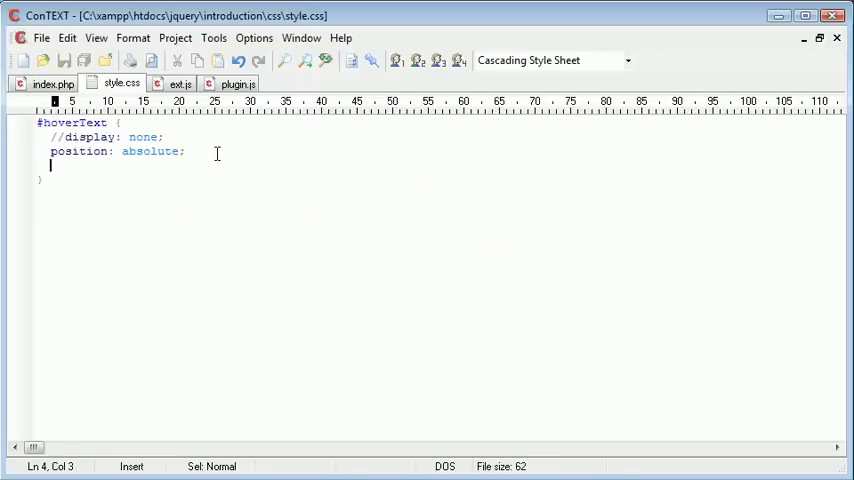
Add background-color #f0f0f0, border 1px solid #404040 and padding 6px to #hoverText
type("background")
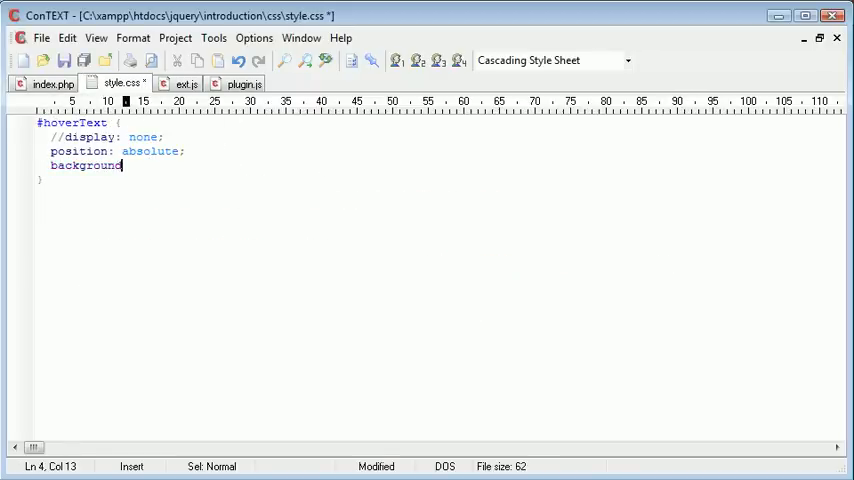
type("-color: #")
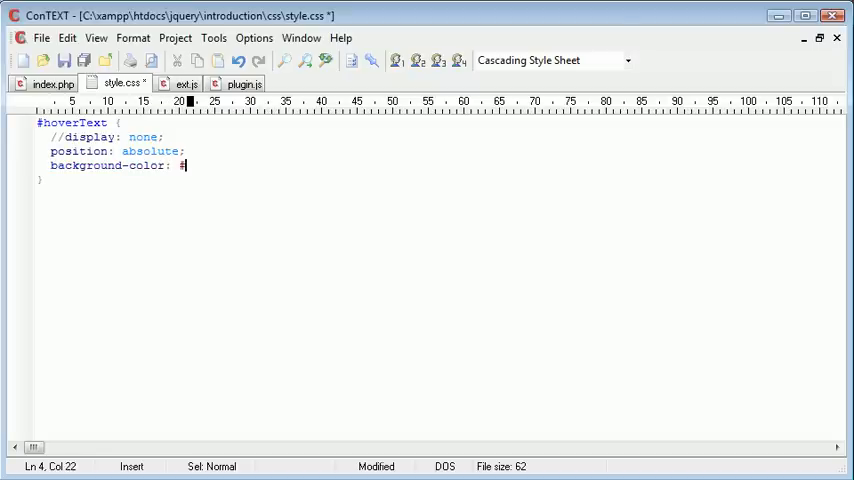
type("f0f0f0;")
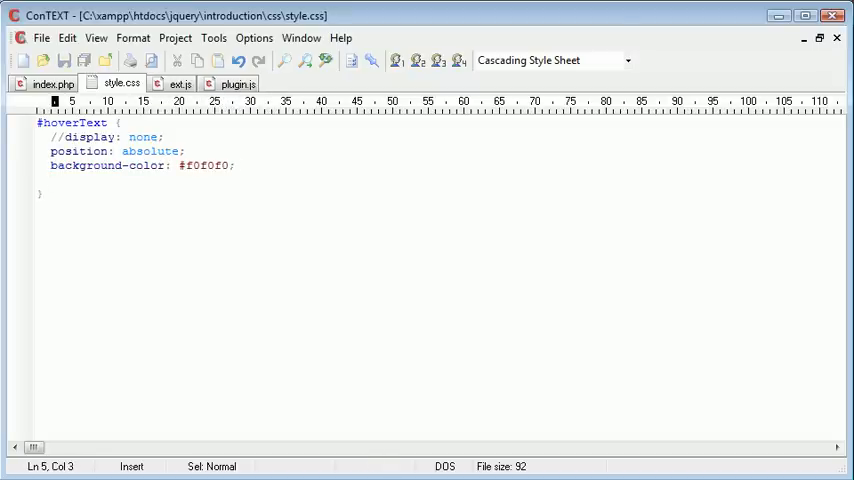
type("border: 1px")
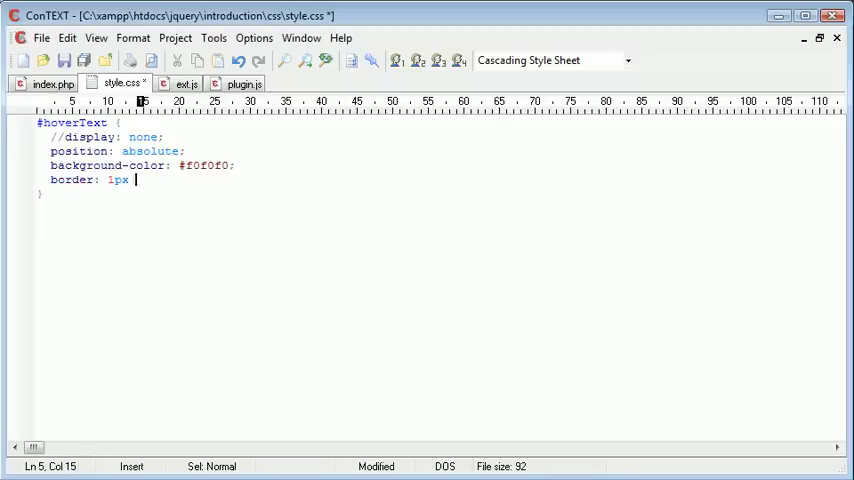
type("solid #404040;")
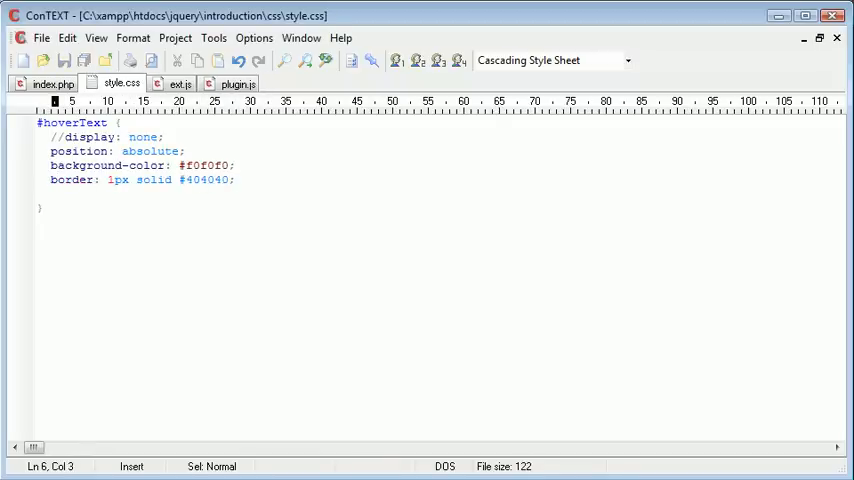
type("[s")
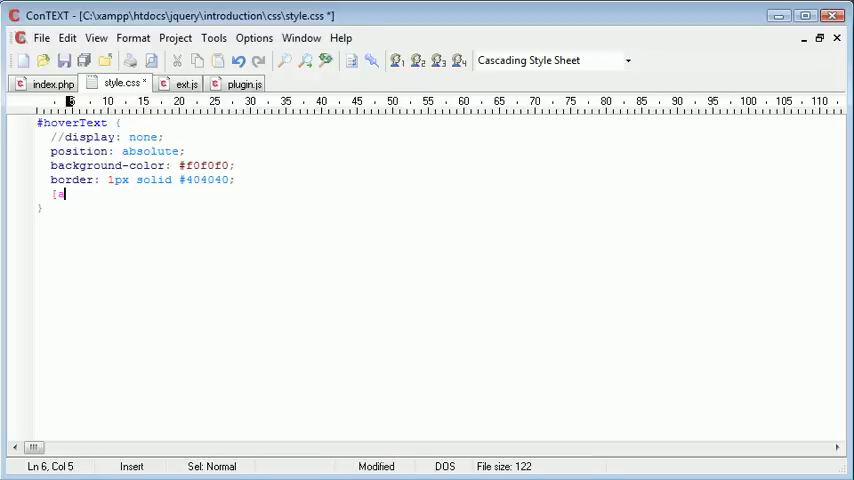
type("padding:")
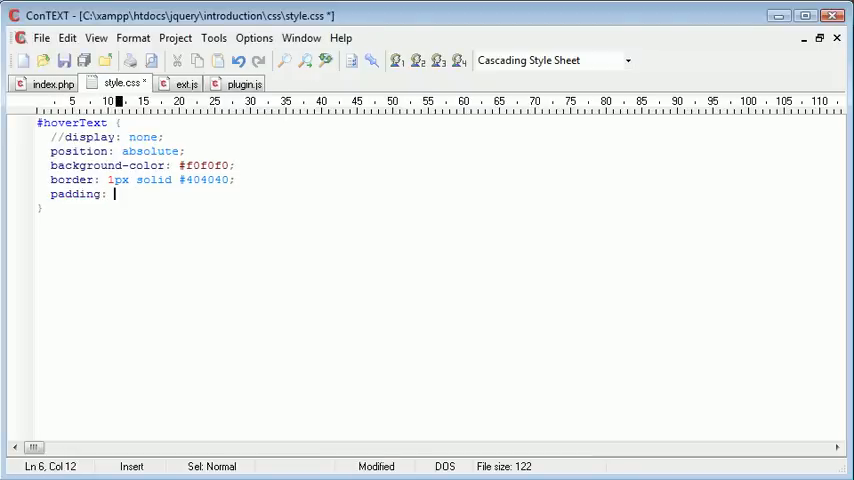
type("6px;")
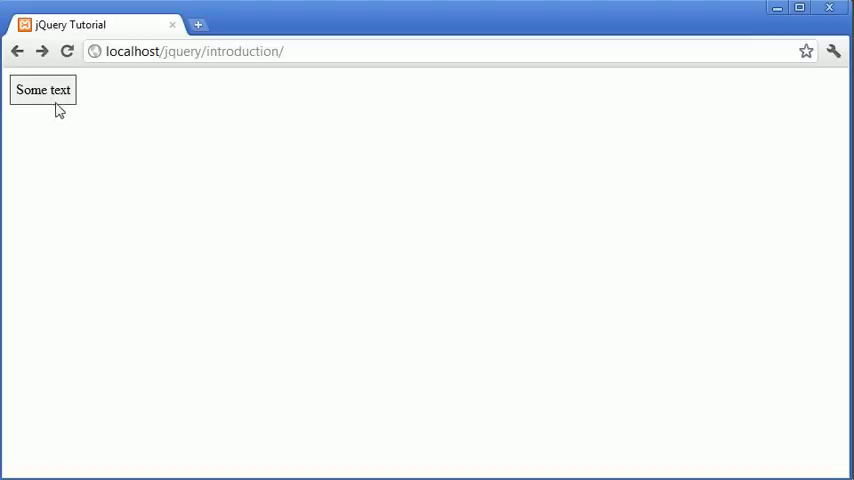
mouse_move(32, 108)
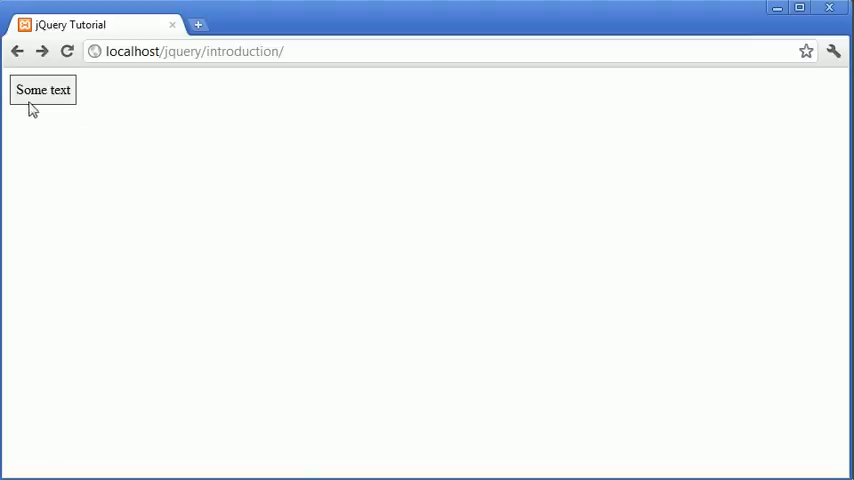
mouse_move(20, 90)
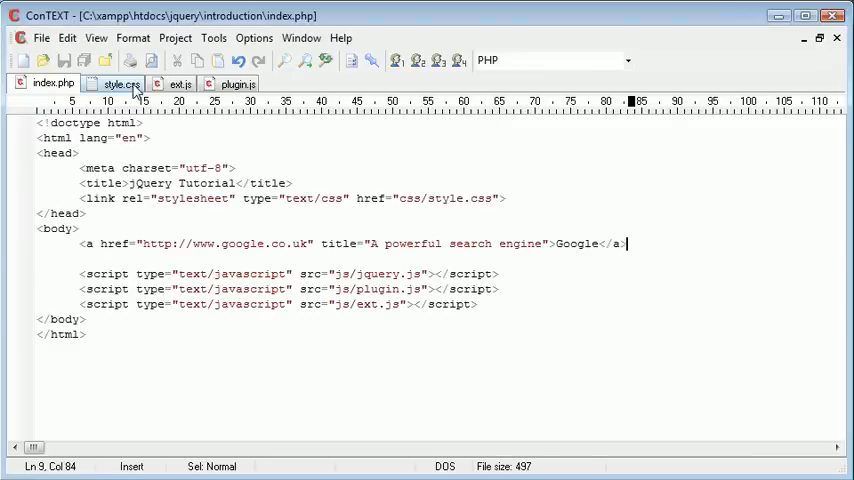
Wrap plugin.js in (function($) { })(jQuery); passing jQuery in as $
left_click(120, 84)
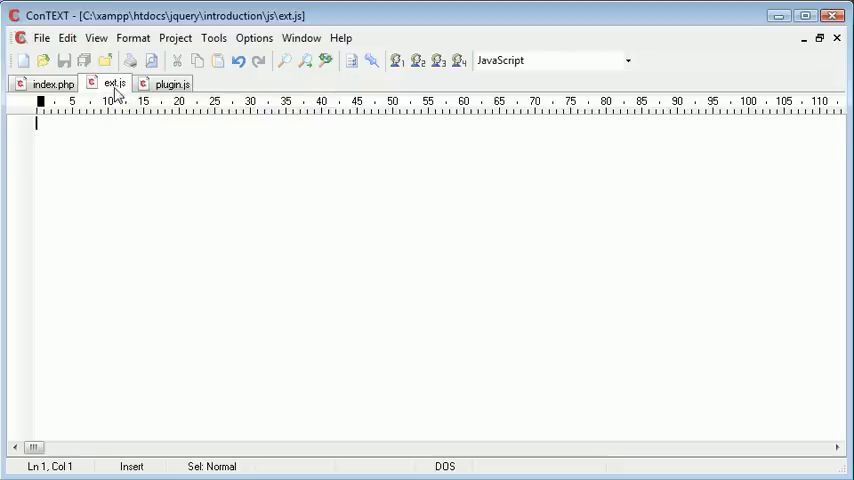
left_click(170, 84)
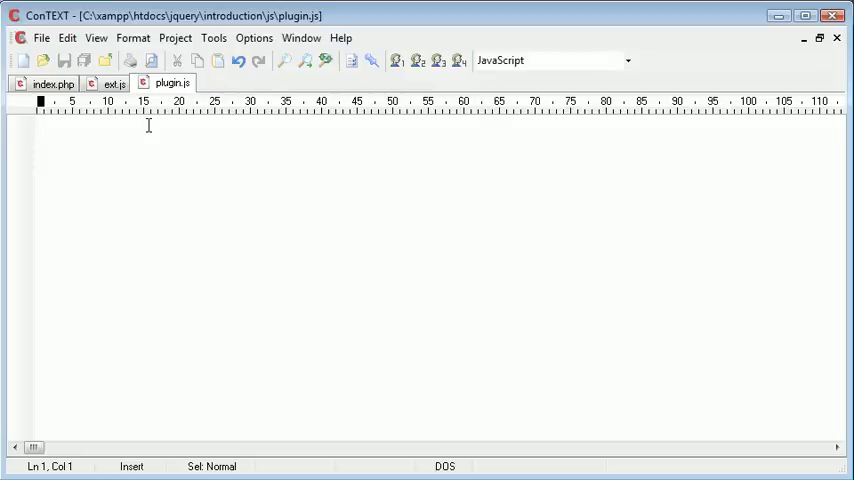
type("()")
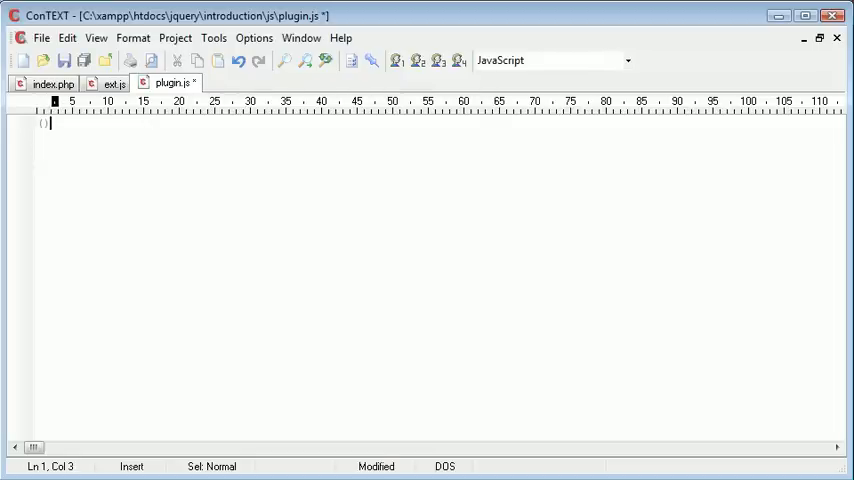
key("Backspace")
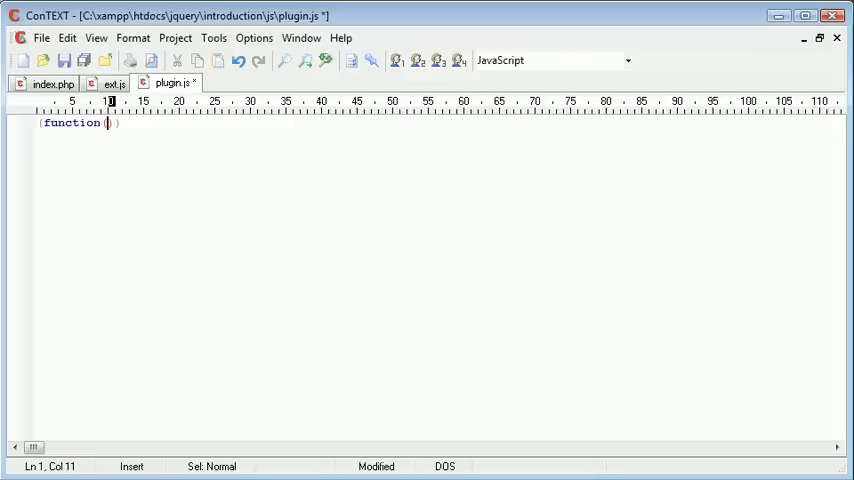
type("$")
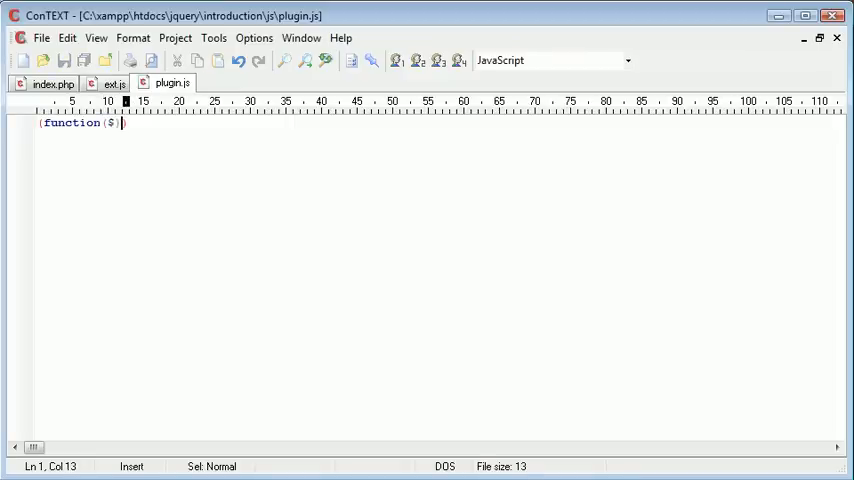
type(")")
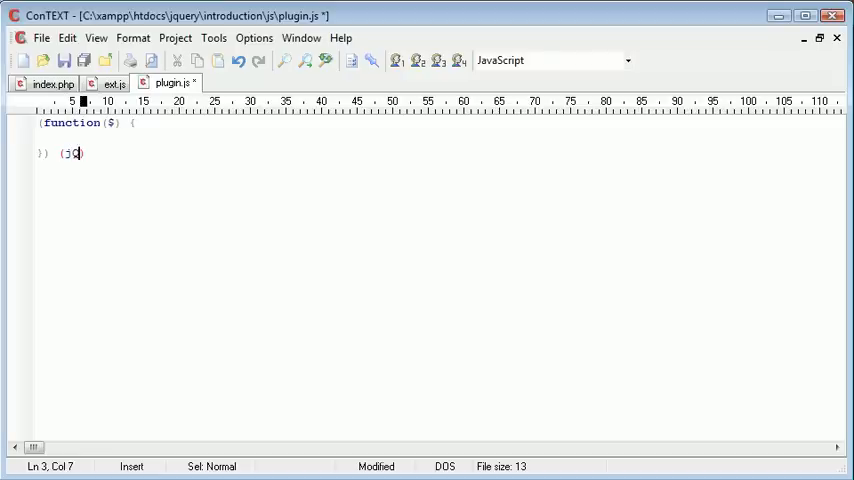
type("uery);")
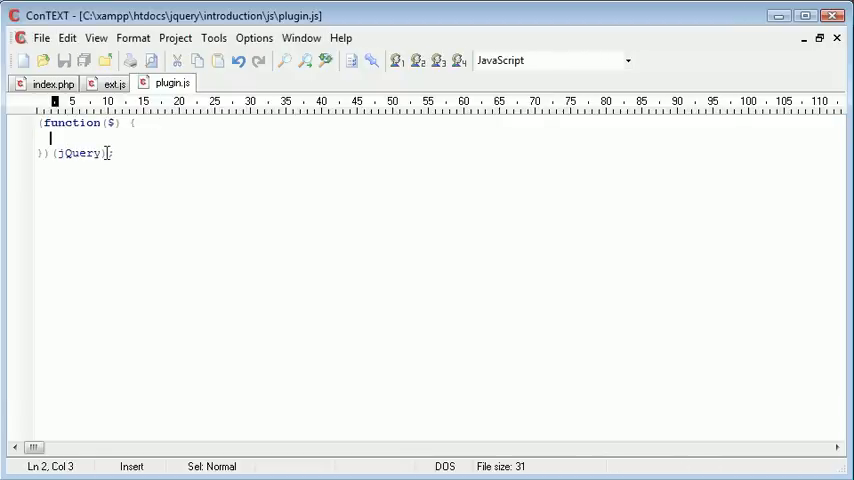
Define $.fn.hoverText = function() { } inside the jQuery wrapper
type("$.f")
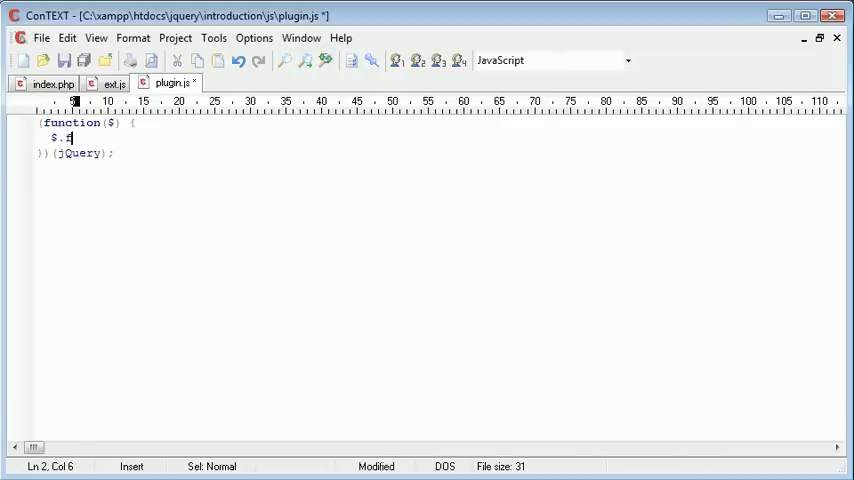
type("n.")
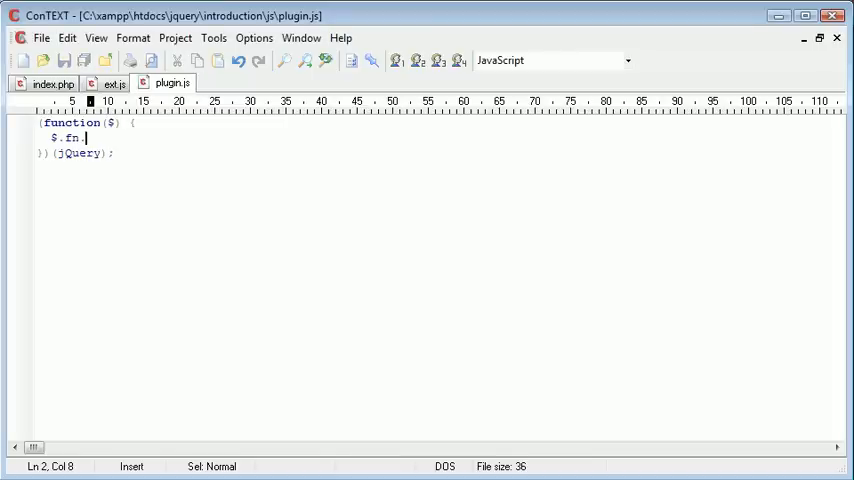
type("hoverText")
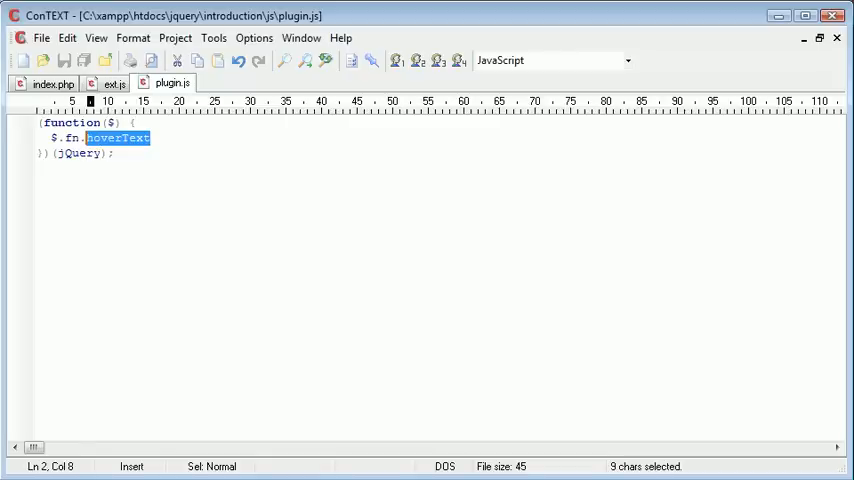
left_click(152, 138)
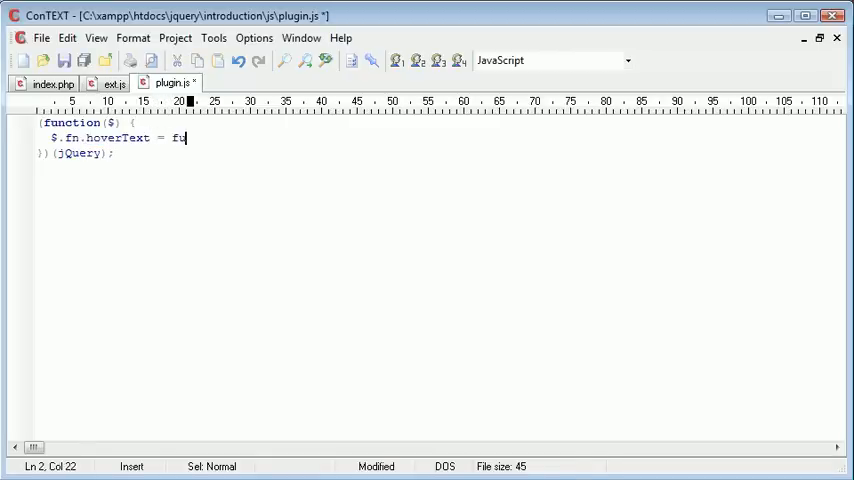
type("nction ()")
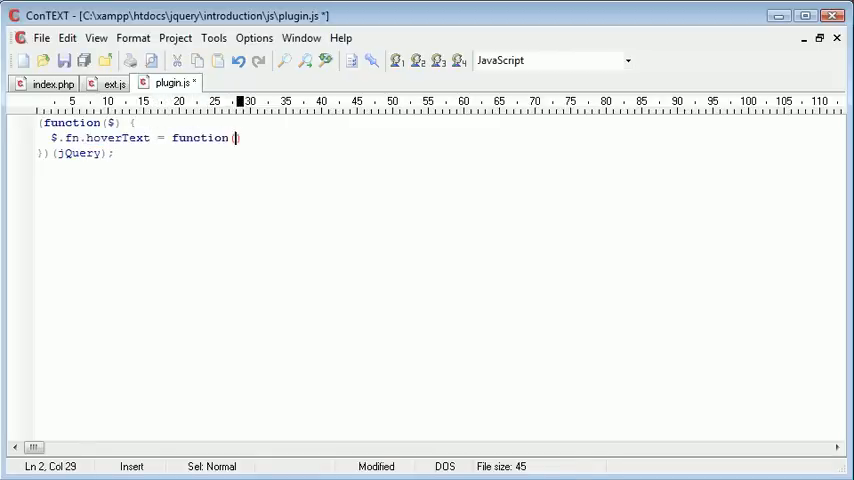
type("par")
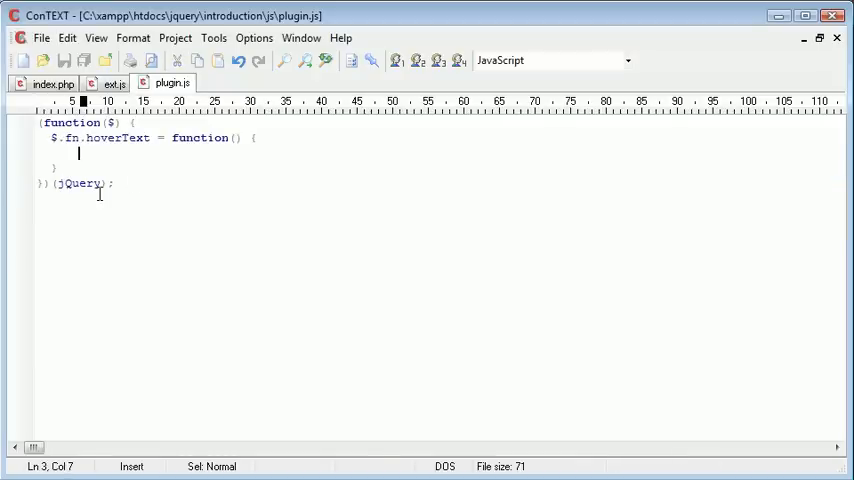
Make hoverText call alert('Working'), save plugin.js, then switch to ext.js
type("alert();")
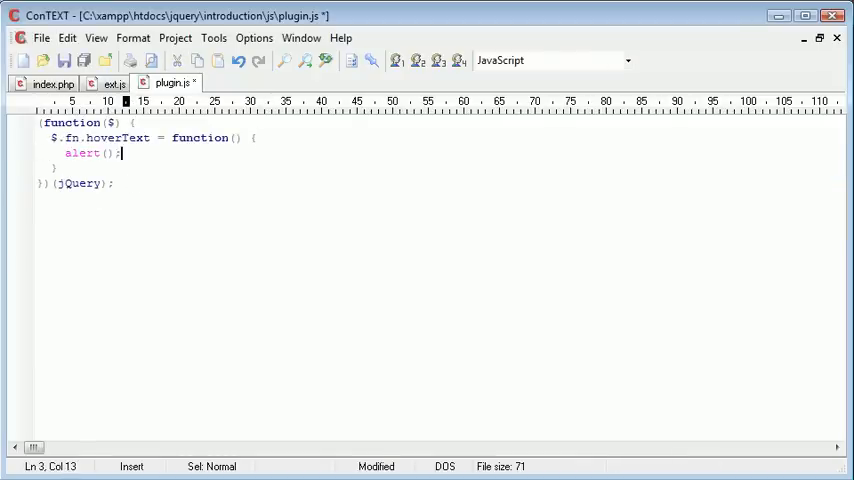
type("'")
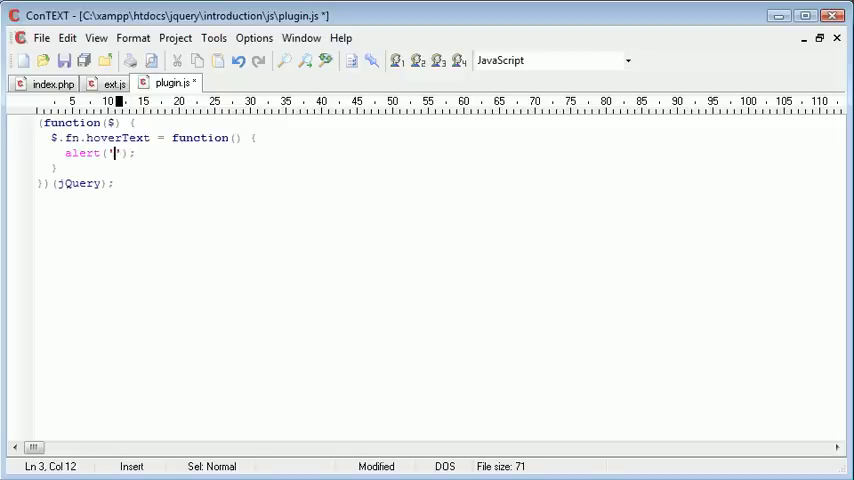
type("Working")
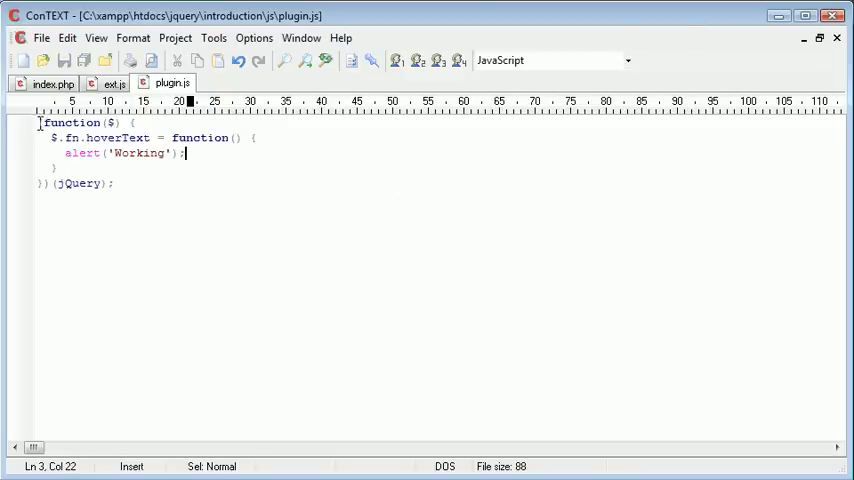
left_click_drag(64, 152, 188, 152)
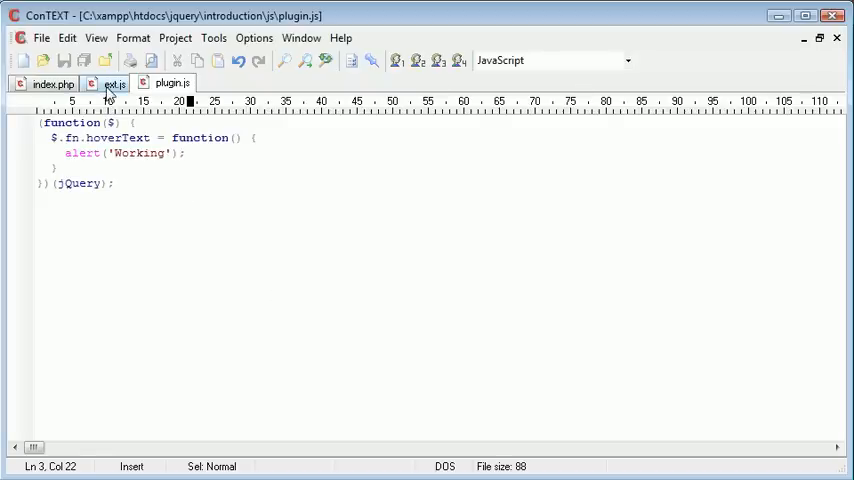
left_click(112, 84)
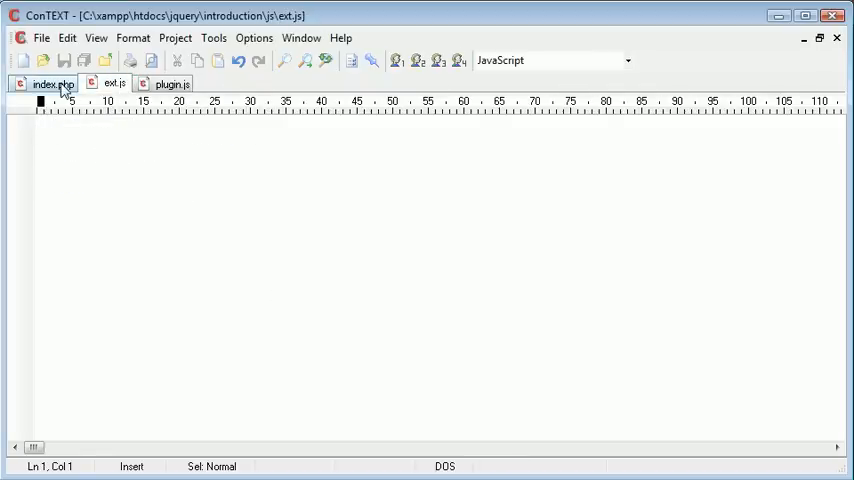